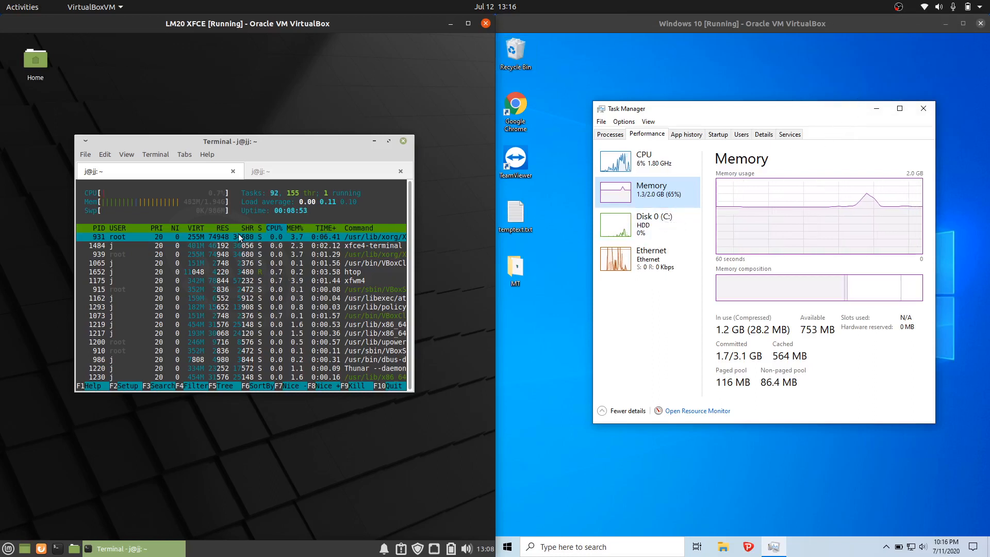
mouse_move(287, 120)
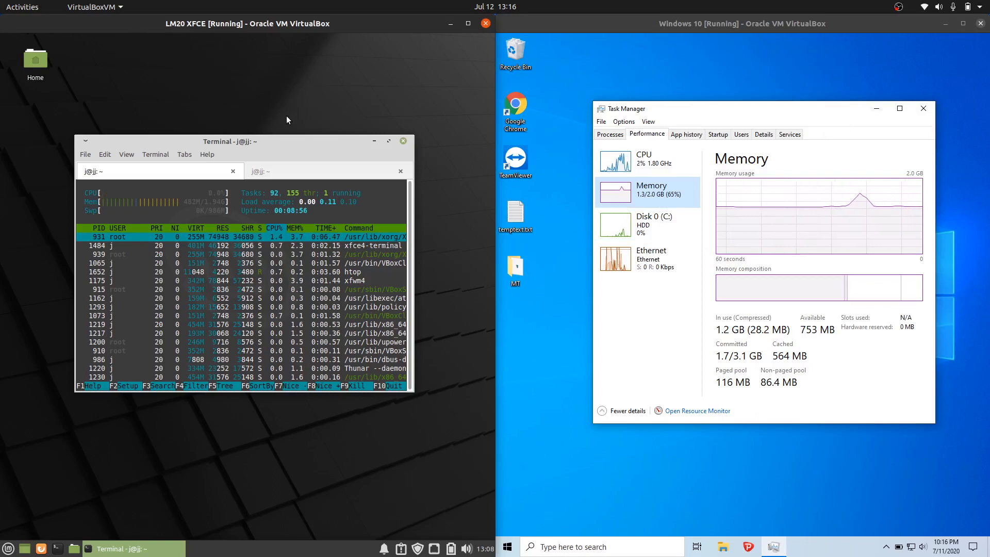
Step: Show the CPU utilization graph in Windows Task Manager beside the Mint htop terminal
drag(230, 142, 232, 130)
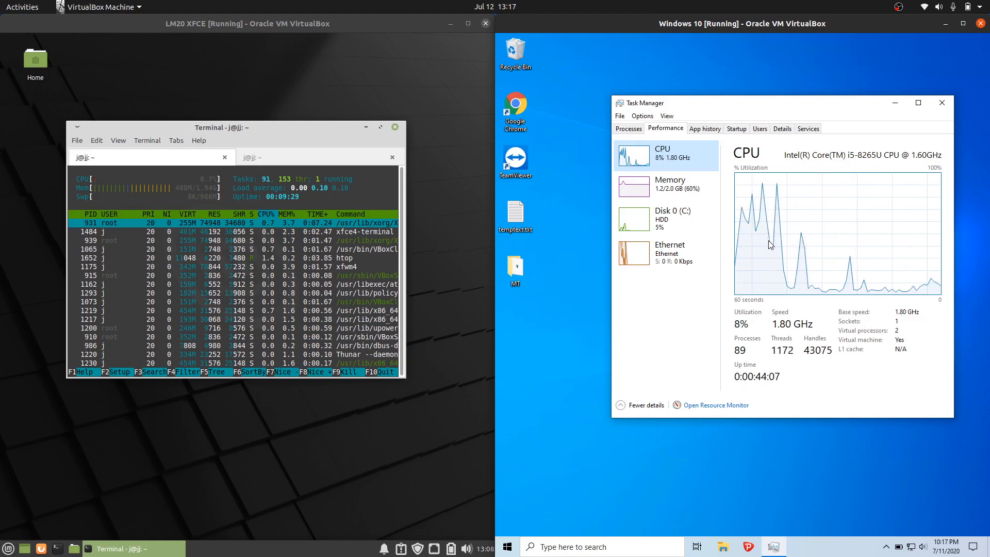
mouse_move(771, 245)
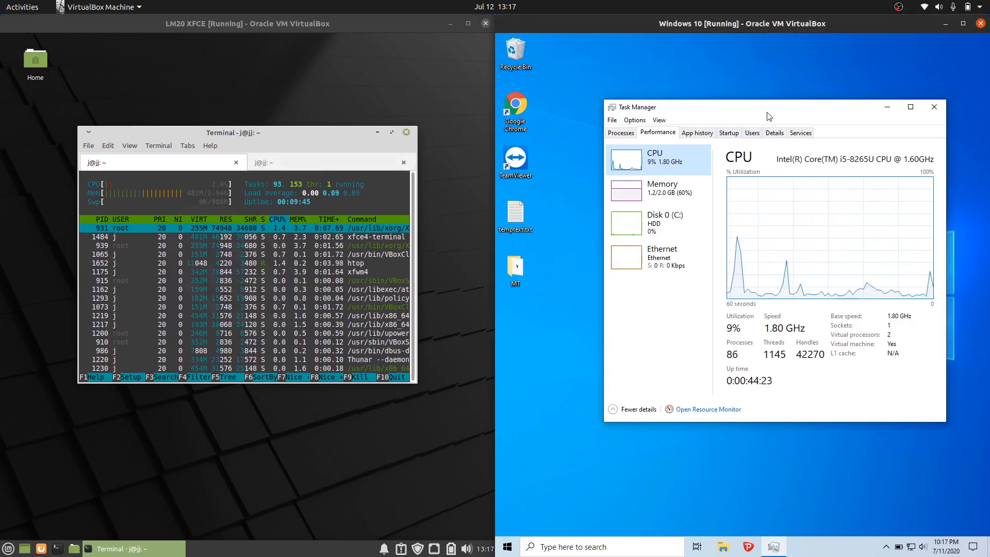
click(652, 191)
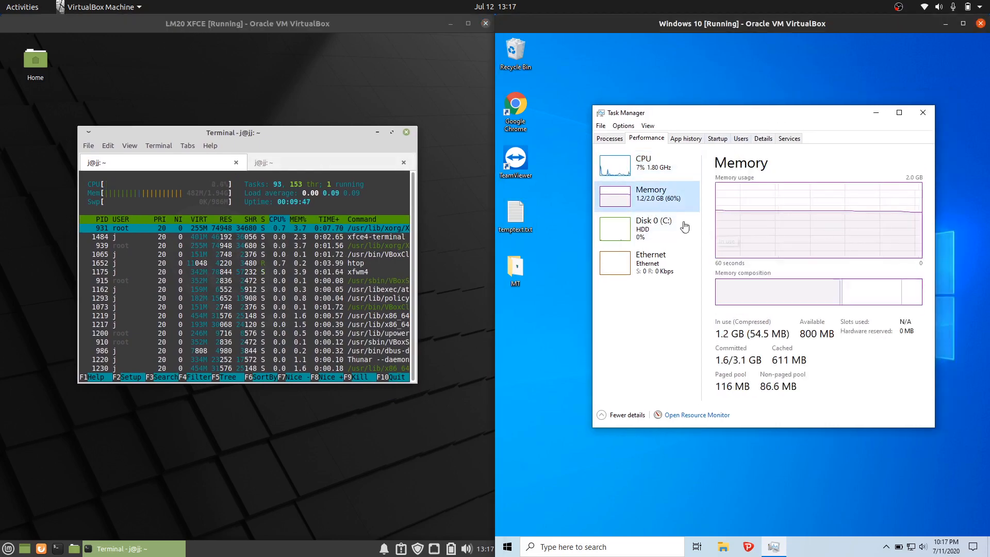
mouse_move(754, 224)
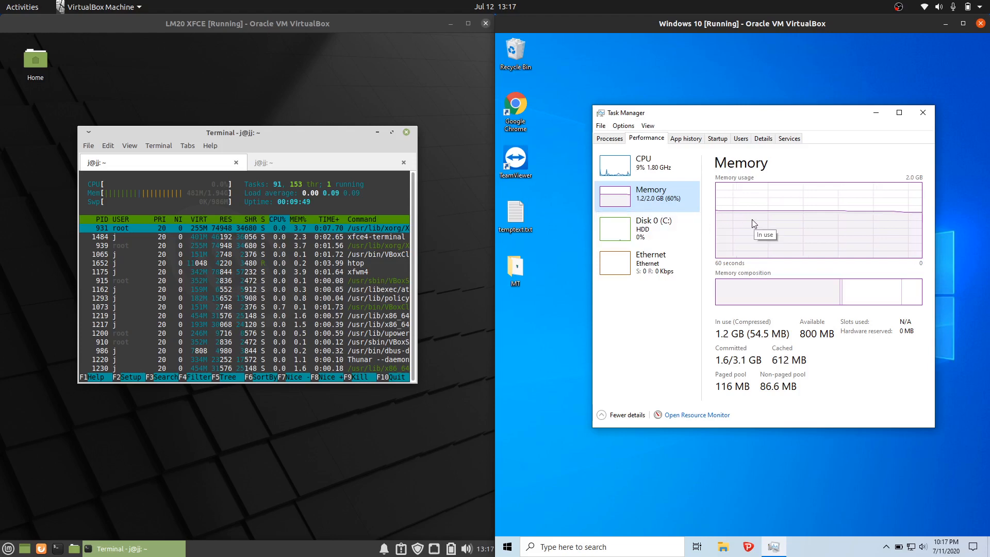
mouse_move(843, 206)
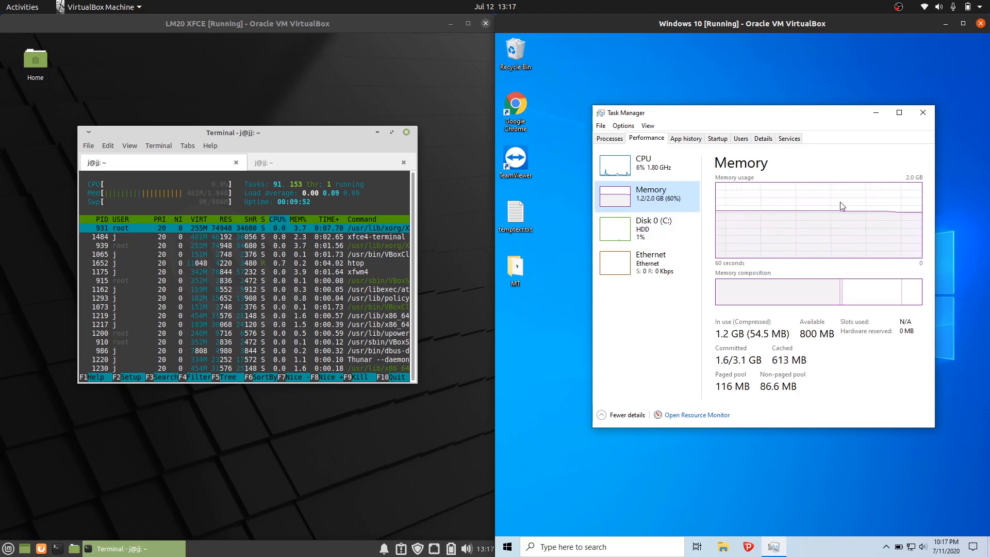
mouse_move(817, 209)
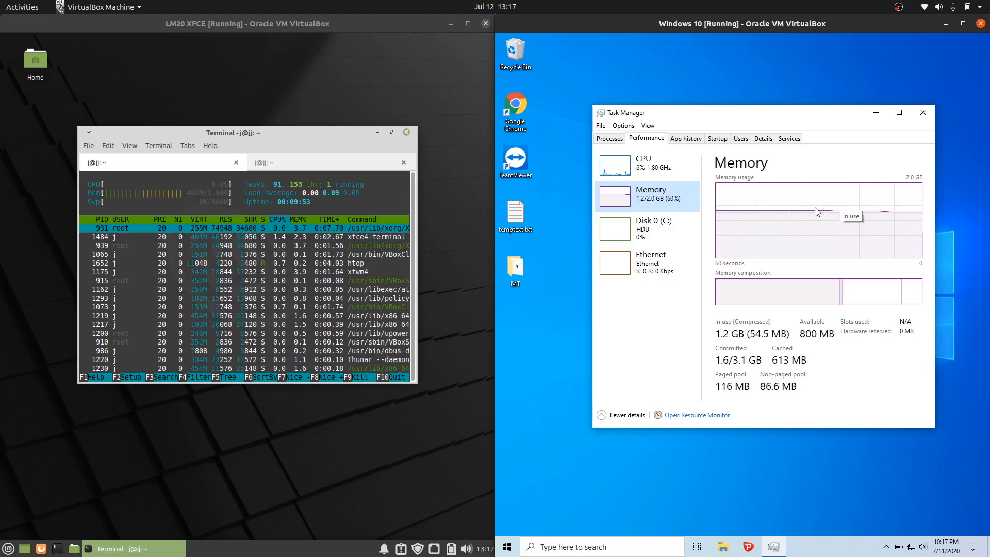
mouse_move(787, 152)
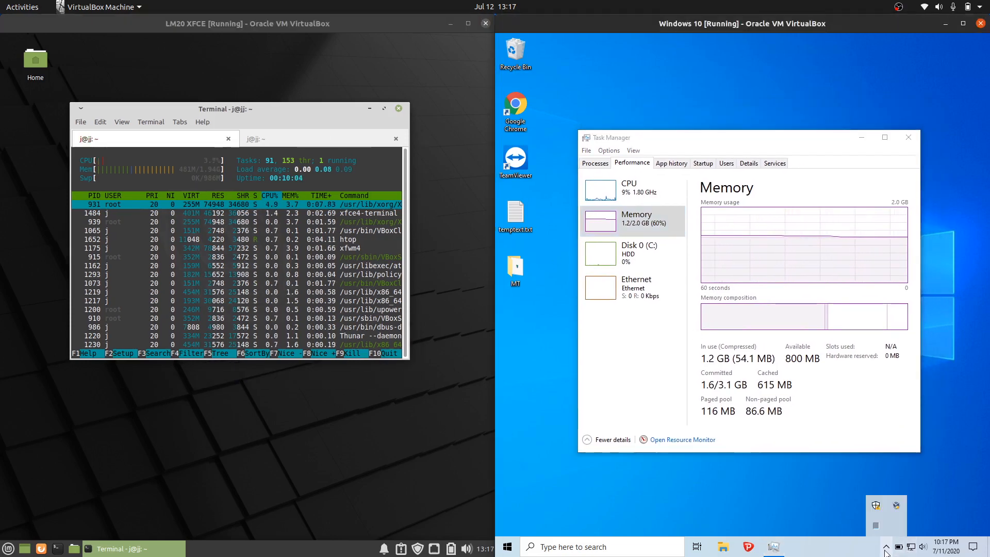
mouse_move(876, 507)
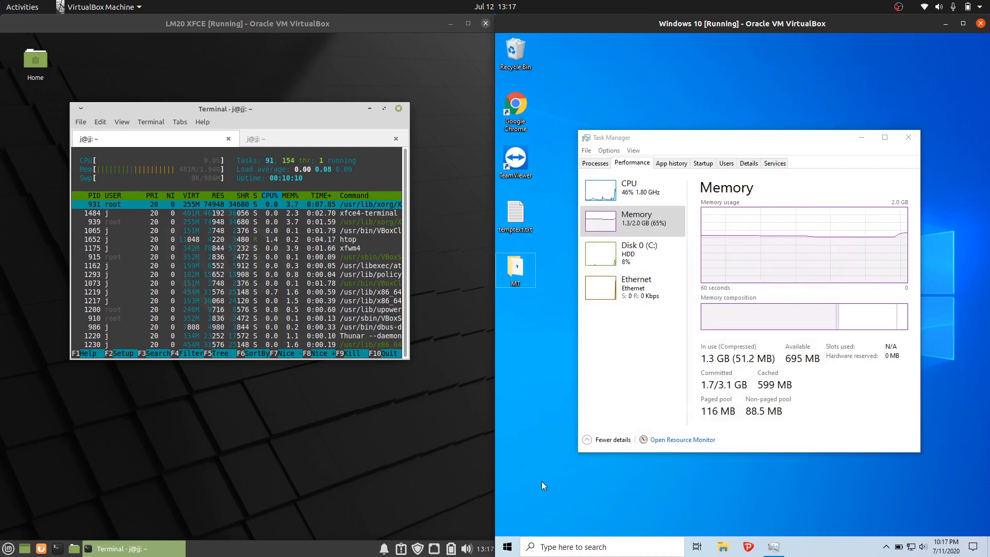
mouse_move(590, 294)
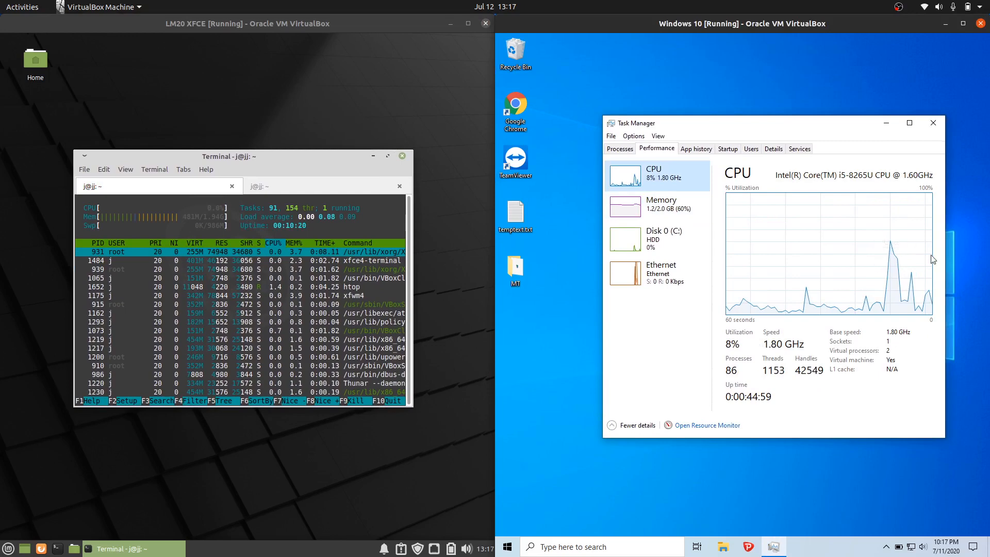
Step: Switch Task Manager's Performance view to the memory usage graph
click(657, 205)
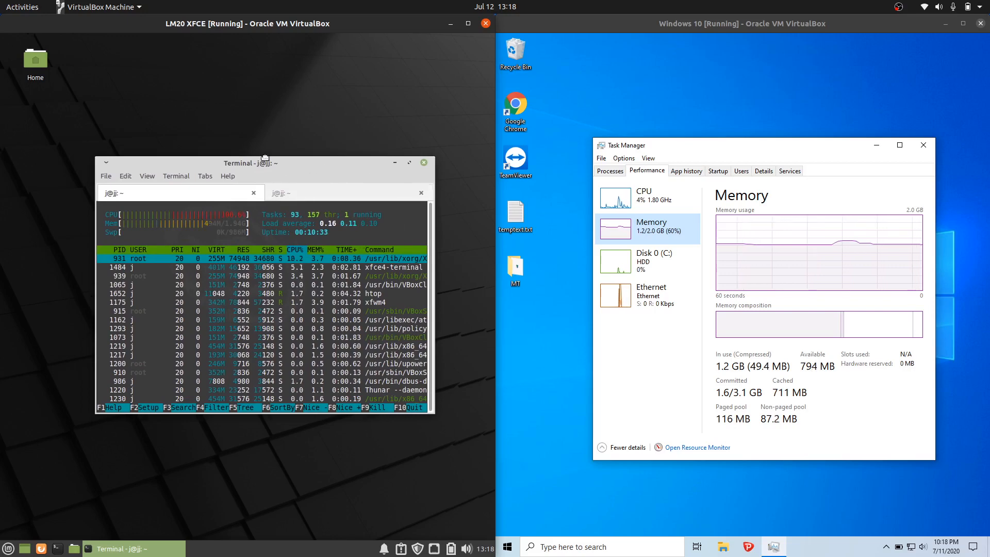
Step: Widen the Mint terminal to show full htop command paths and return Task Manager to the CPU graph
drag(248, 163, 207, 144)
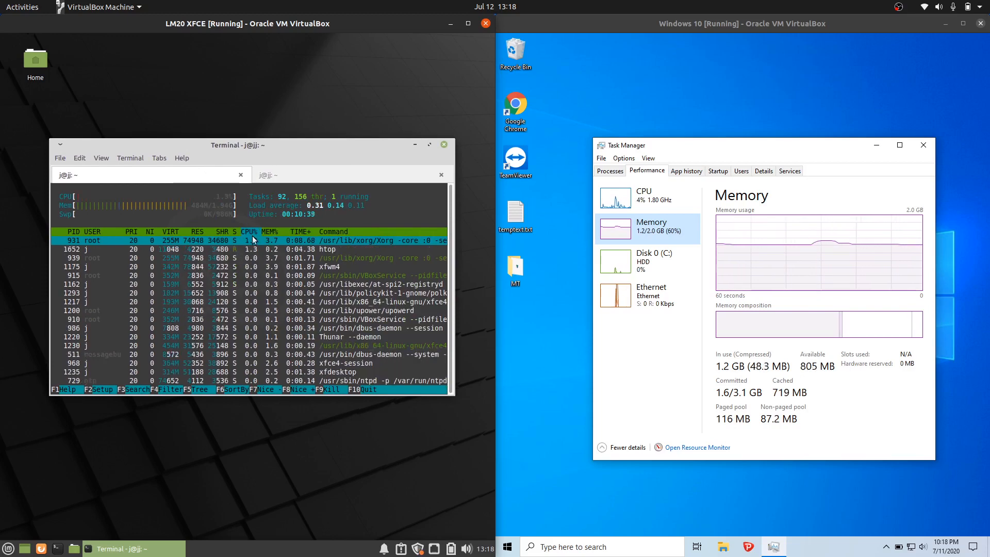
click(643, 196)
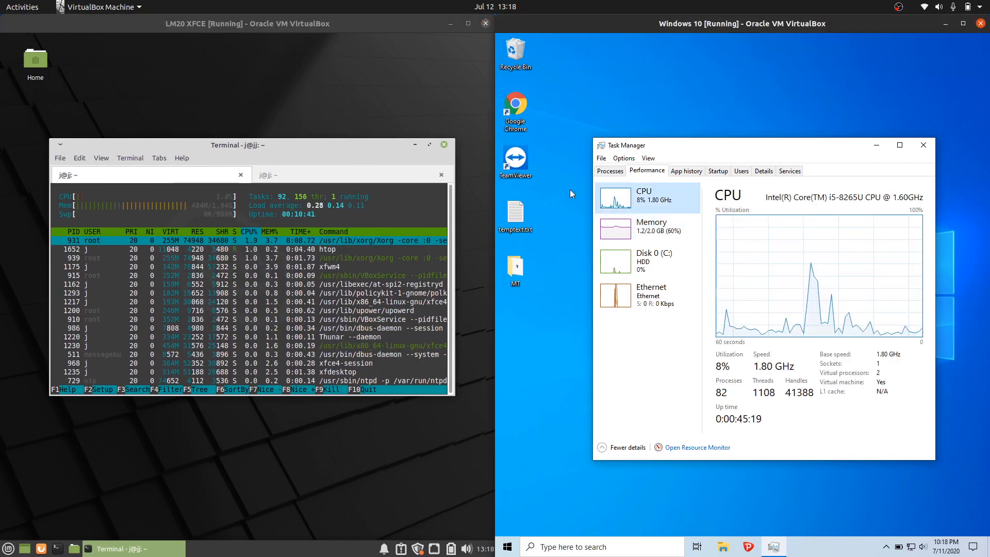